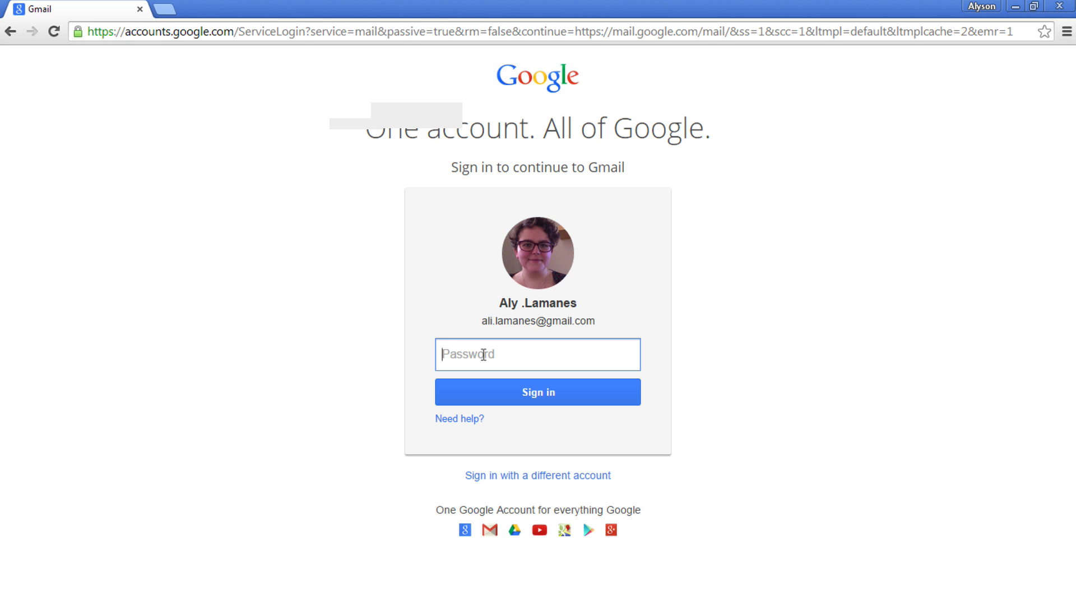
Enter the account password and sign in to Gmail.
type("•••")
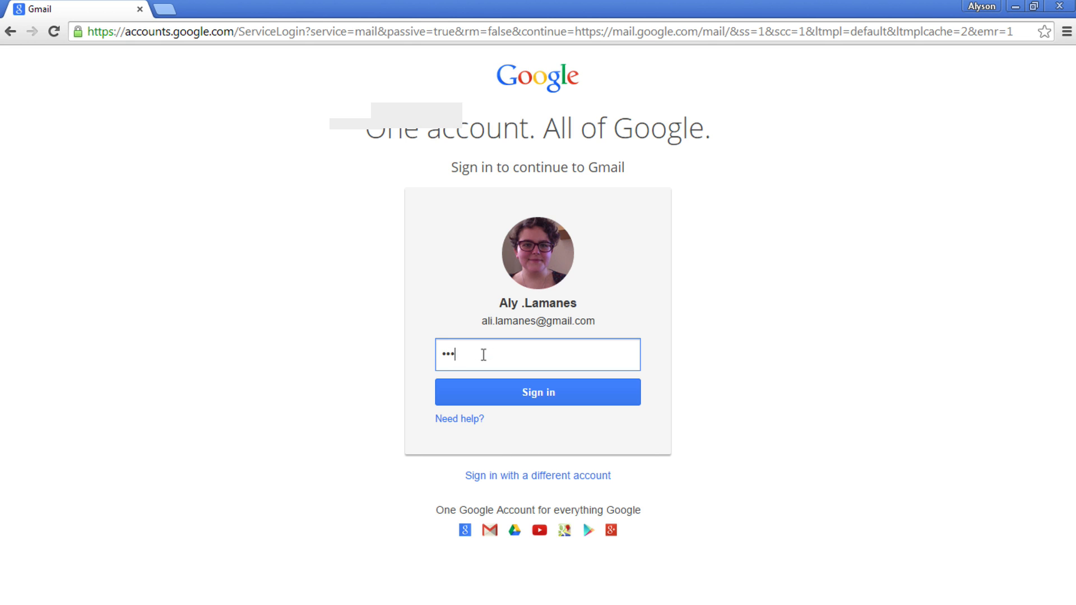
left_click(538, 392)
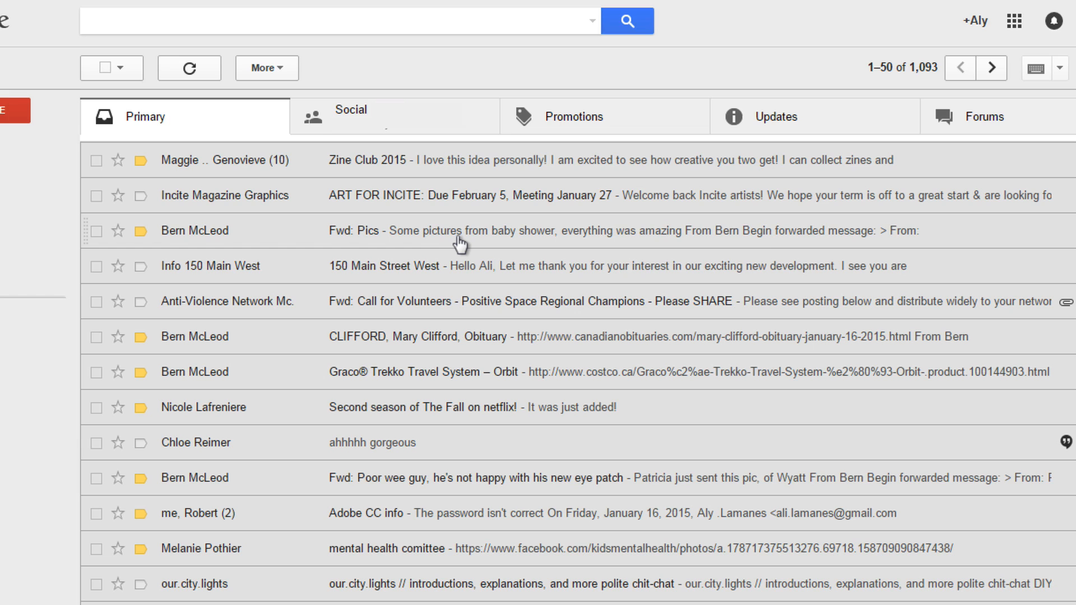
mouse_move(395, 290)
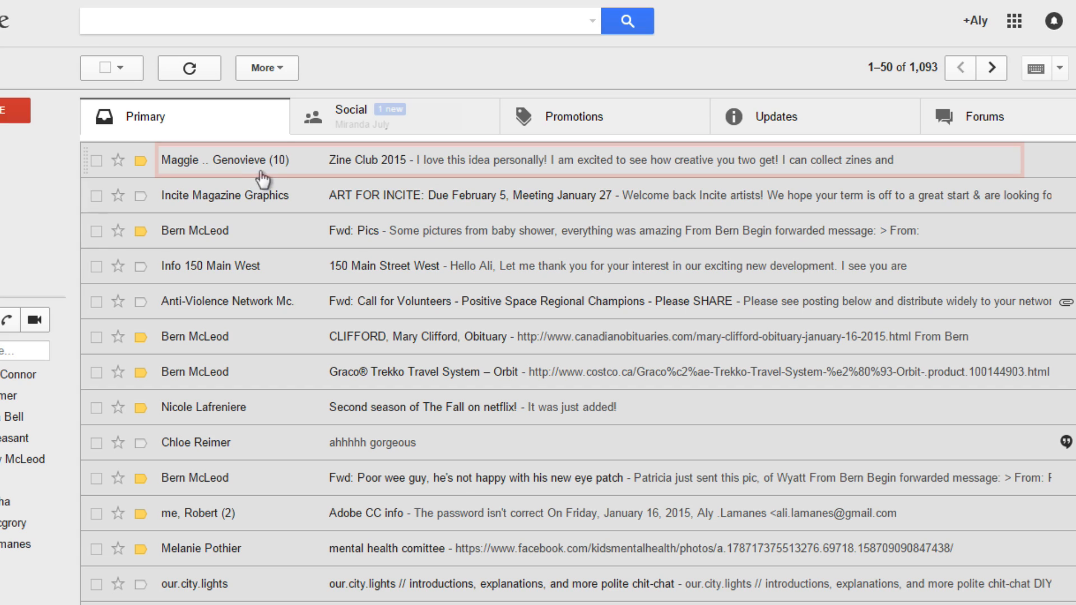
mouse_move(208, 167)
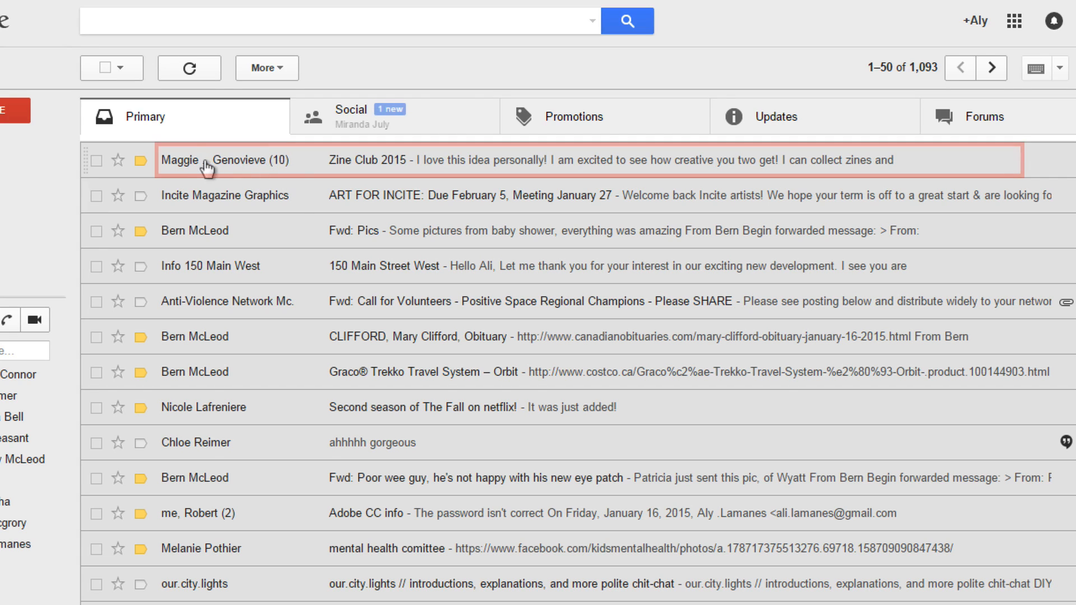
mouse_move(302, 170)
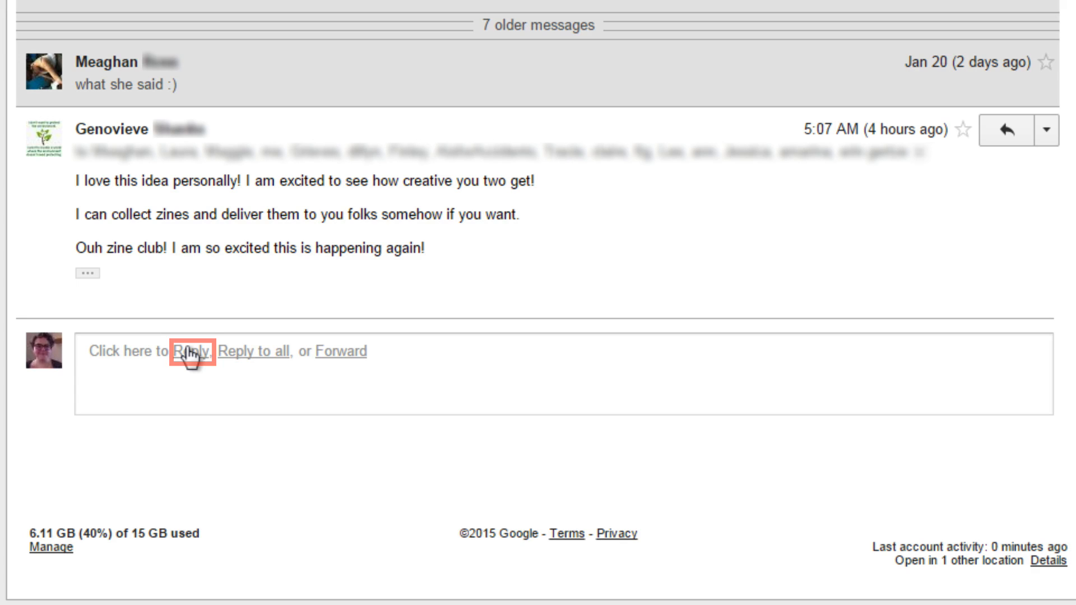
Open the Zine Club 2015 conversation showing Genovieve's latest message.
left_click(190, 351)
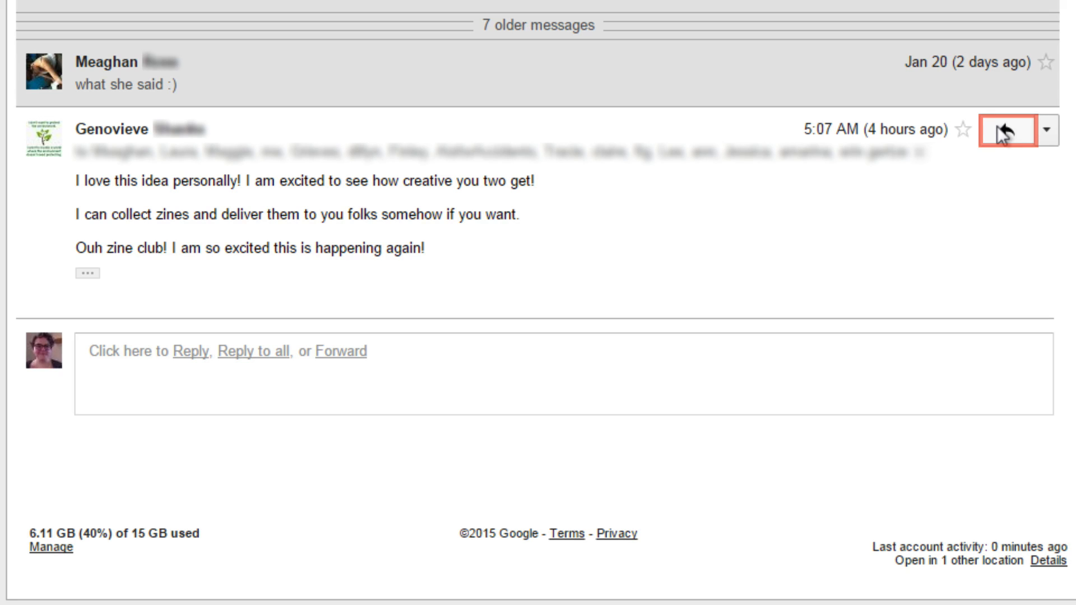
Start a Reply to all draft to Genovieve's latest Zine Club 2015 message.
left_click(1006, 130)
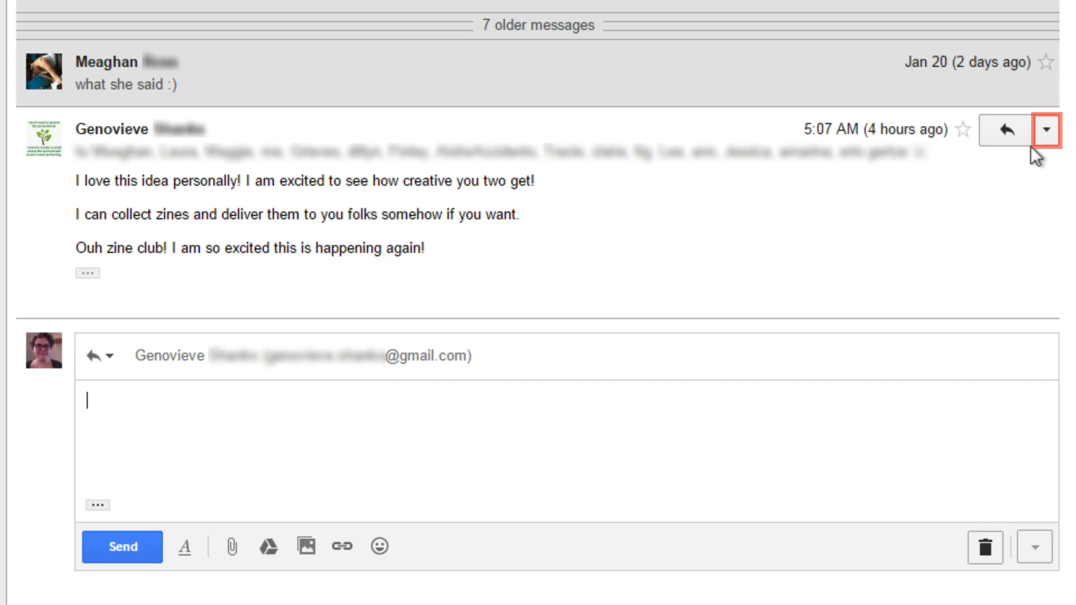
left_click(1046, 131)
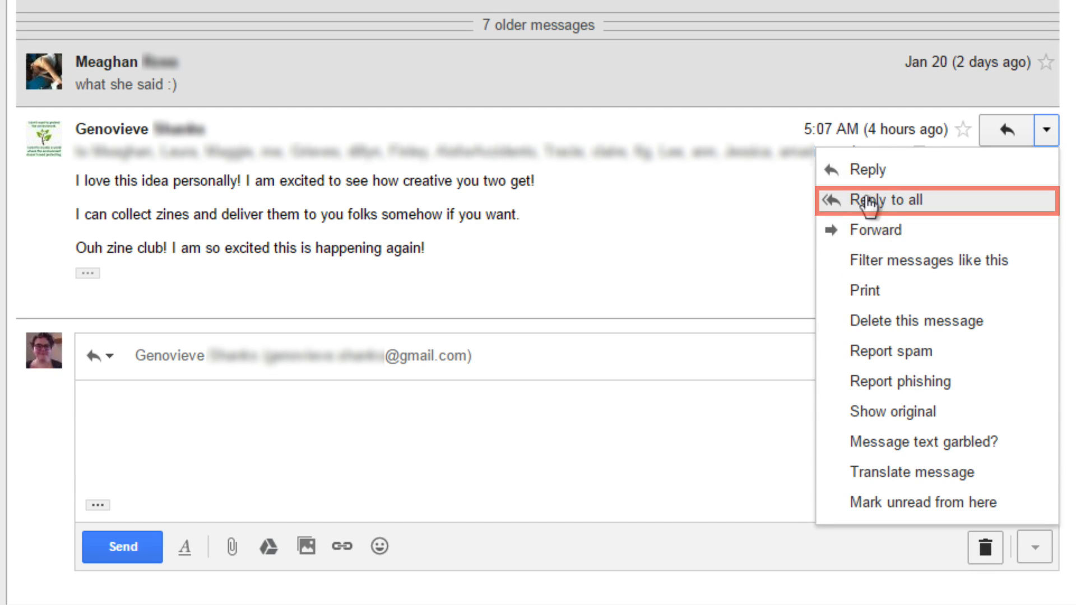
left_click(896, 200)
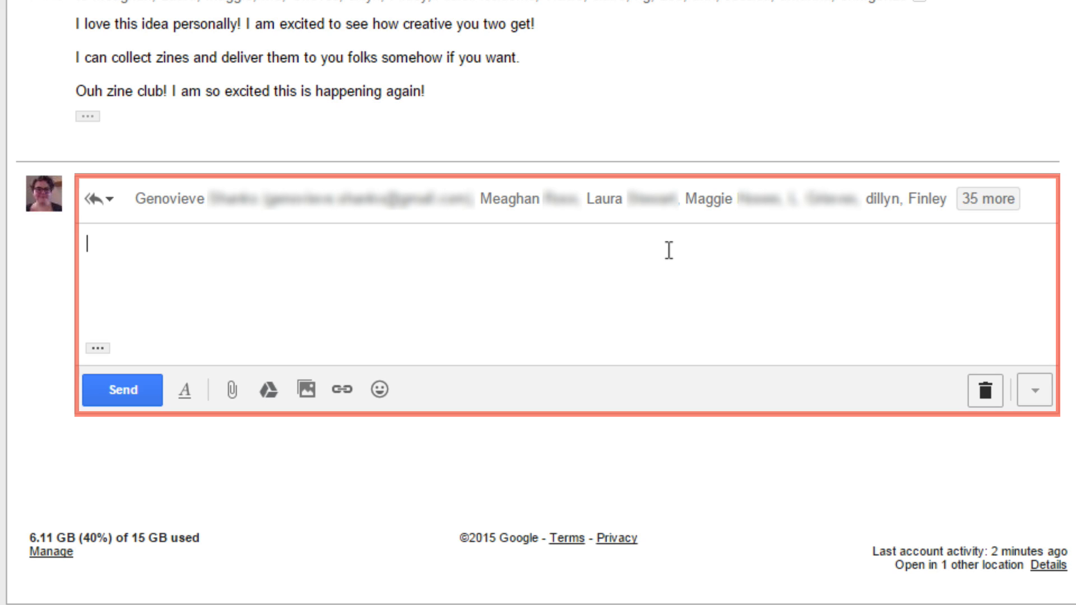
left_click(206, 199)
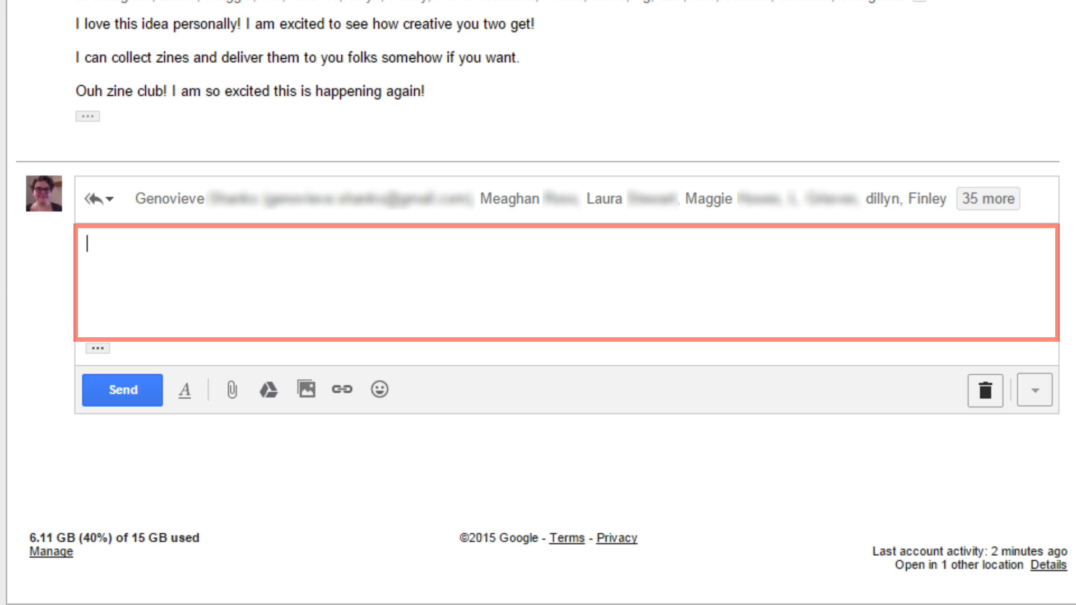
Write 'Sounds good to me! Collaborations are always fun to read!' and sign it 'Aly'.
type("Sounds good to me! Collaborations are always fun to read!")
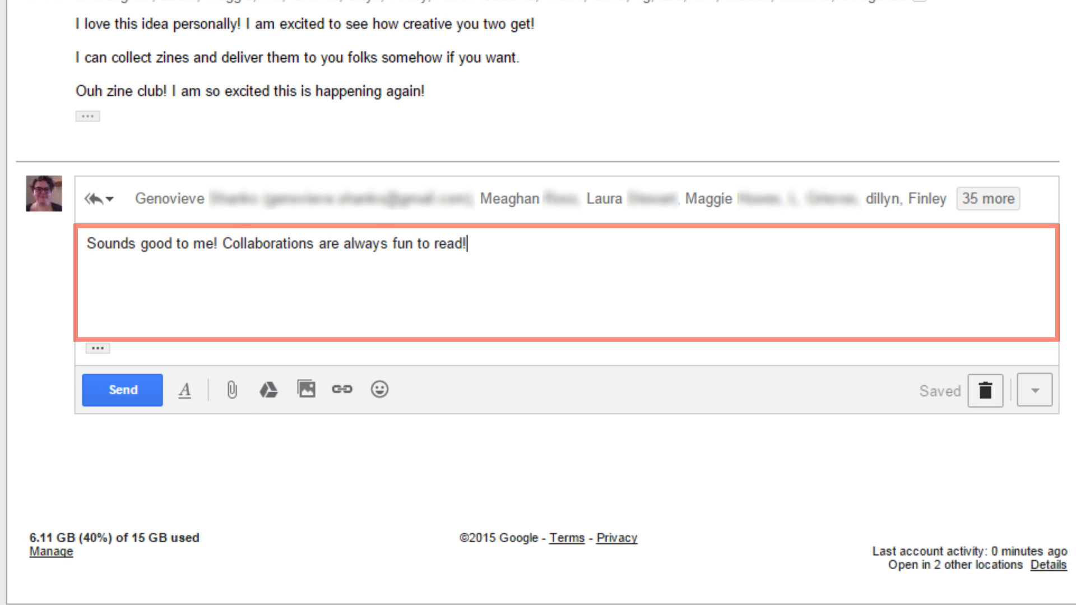
mouse_move(186, 391)
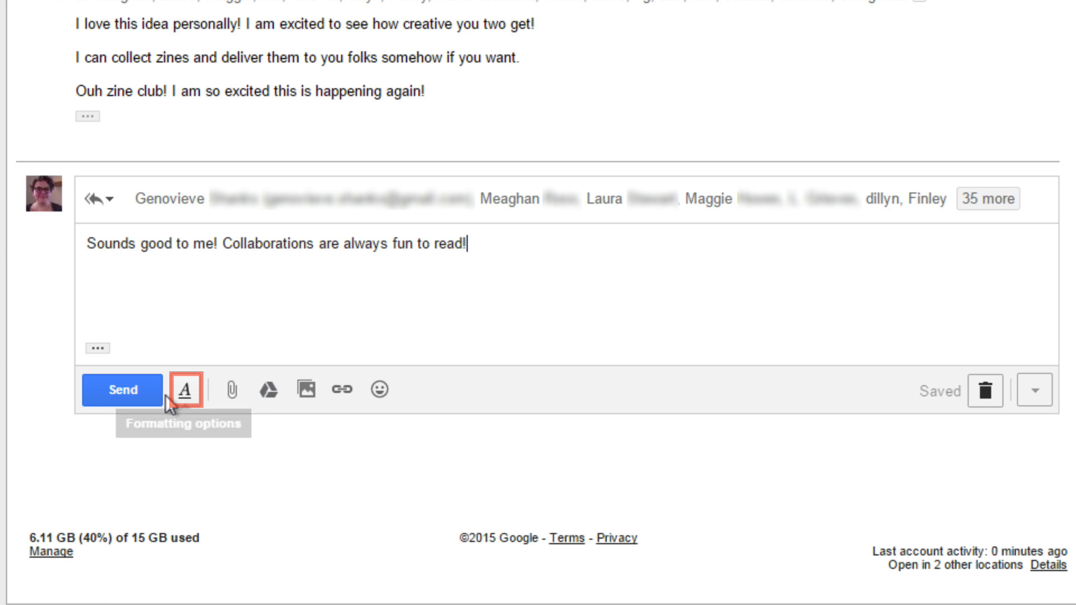
left_click(182, 390)
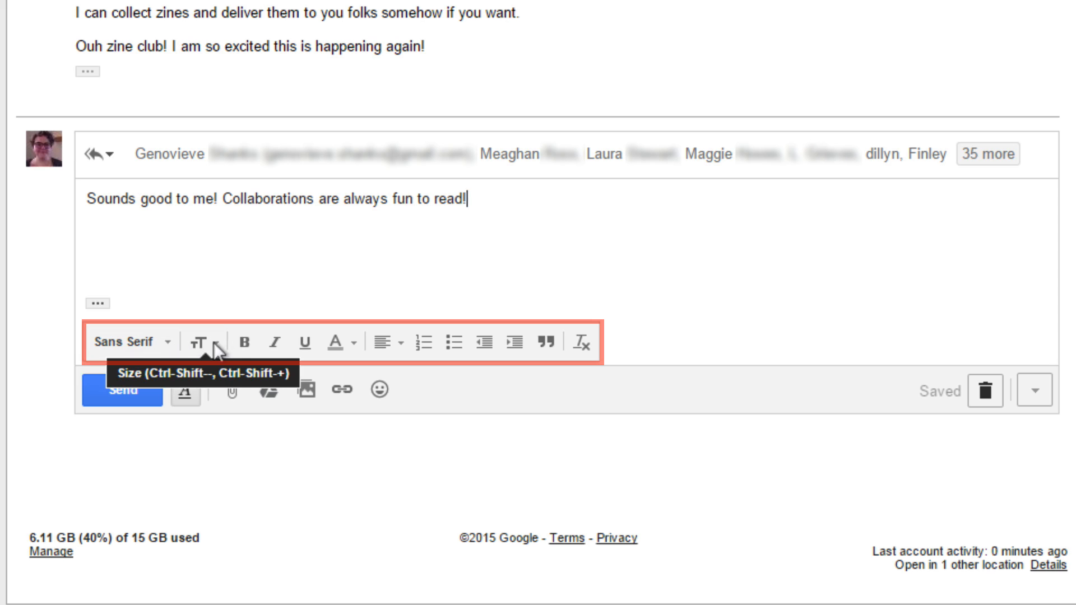
mouse_move(585, 360)
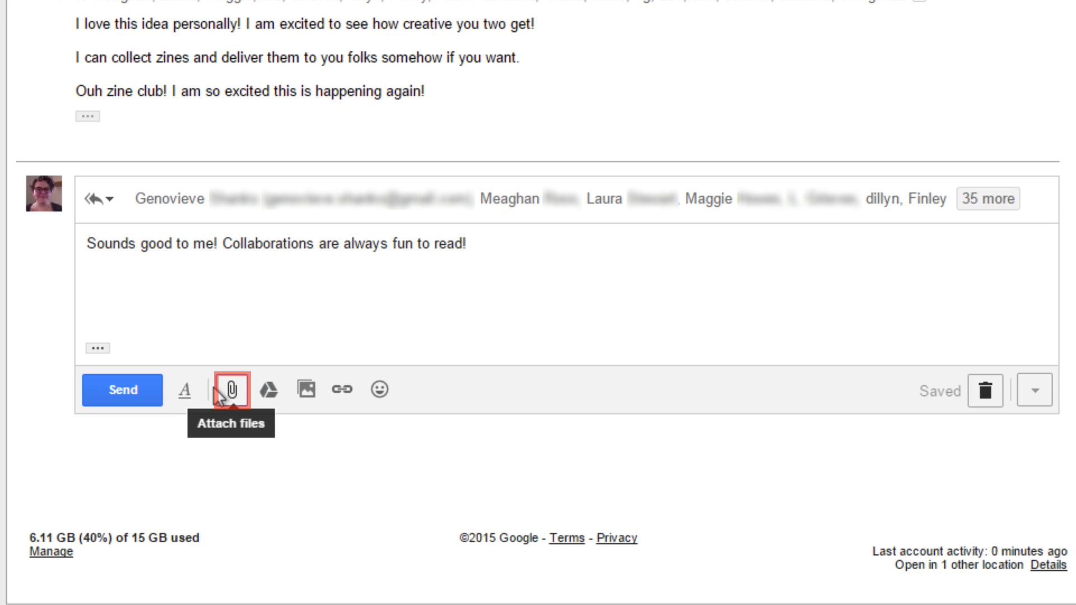
mouse_move(984, 390)
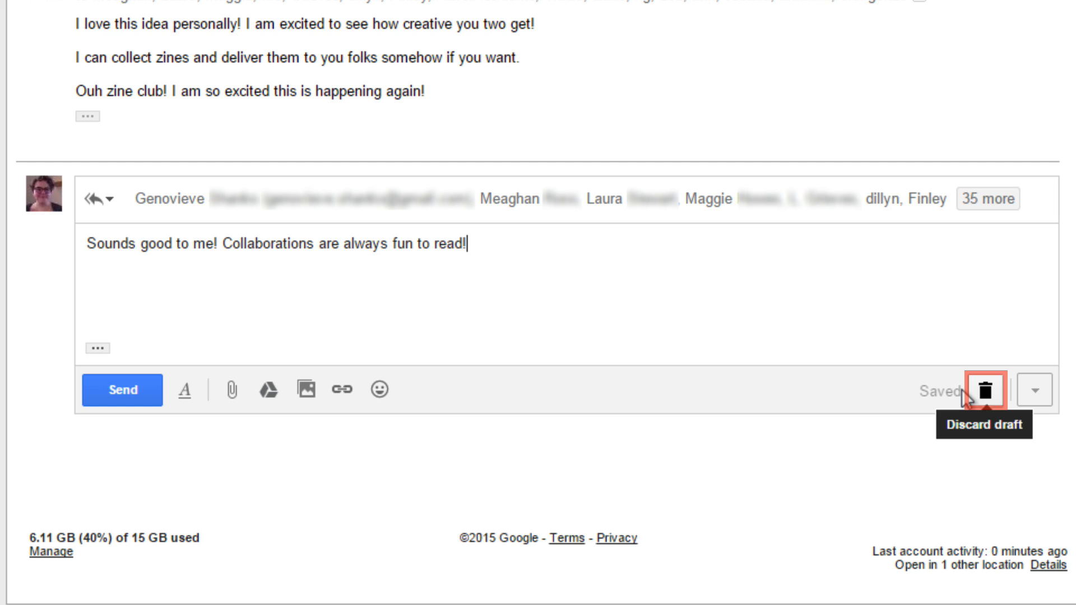
type("Aly")
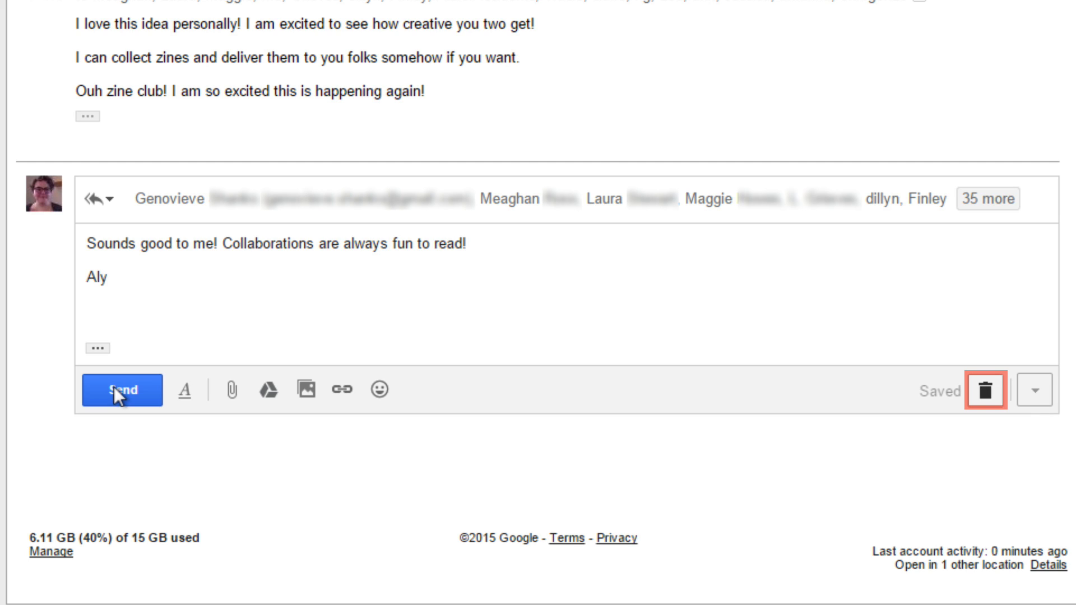
mouse_move(121, 391)
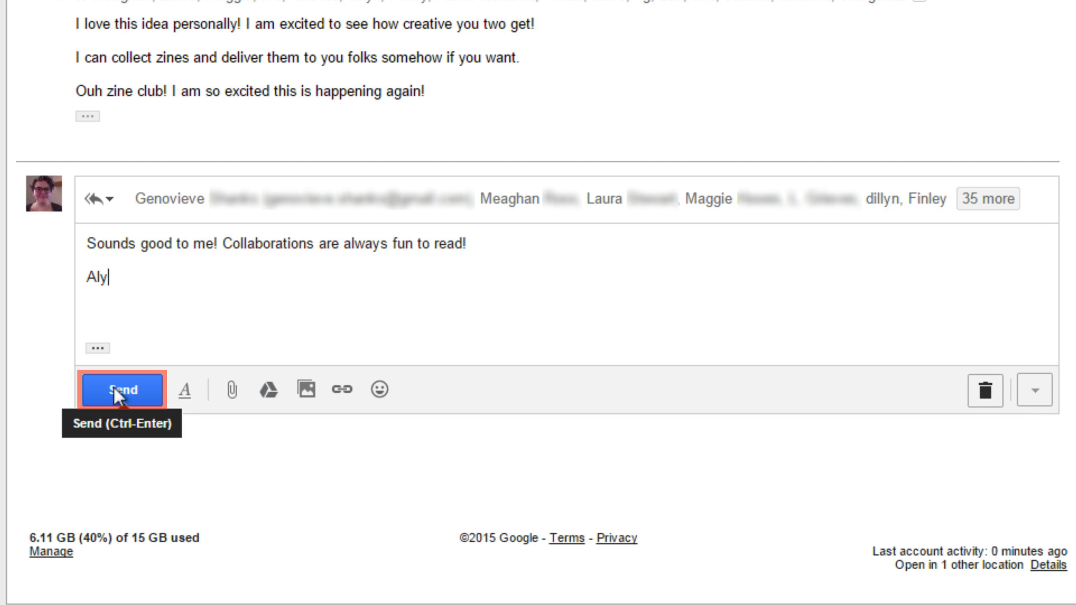
Send the reply-all to the Zine Club 2015 group.
left_click(122, 389)
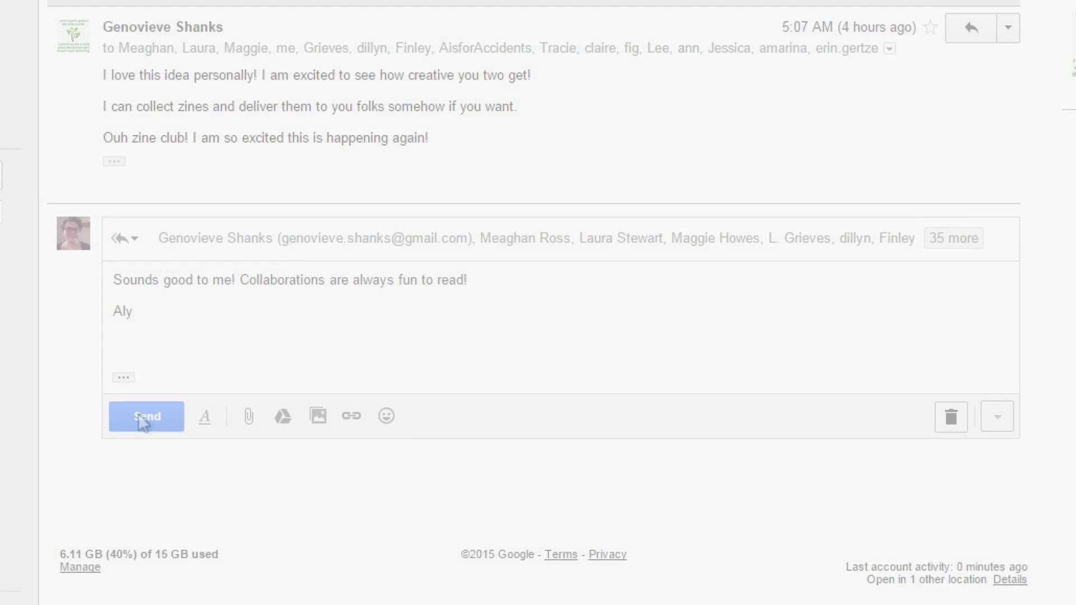
left_click(146, 416)
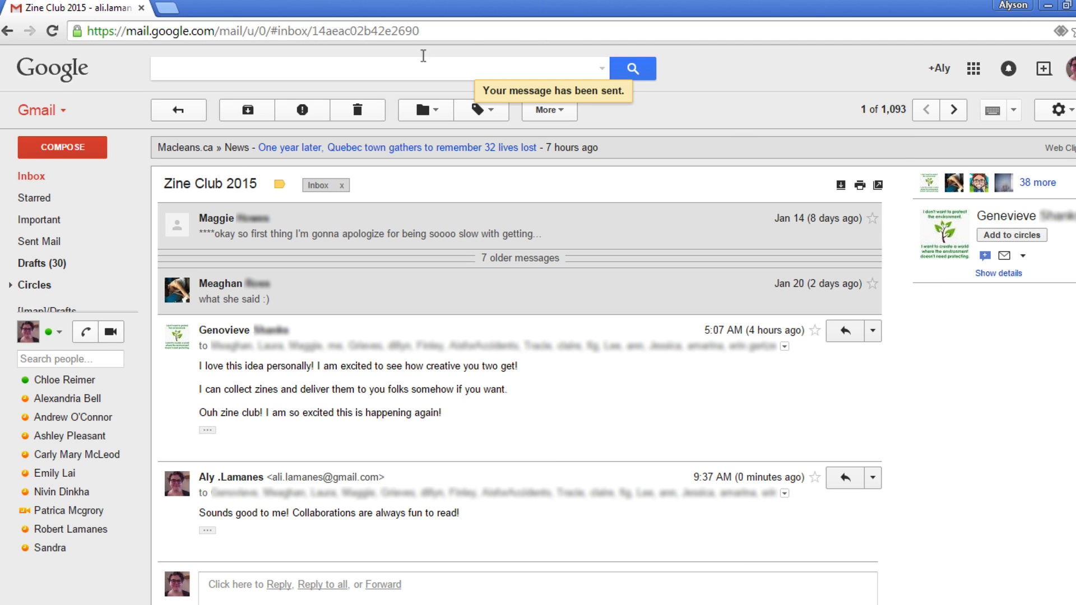
mouse_move(45, 167)
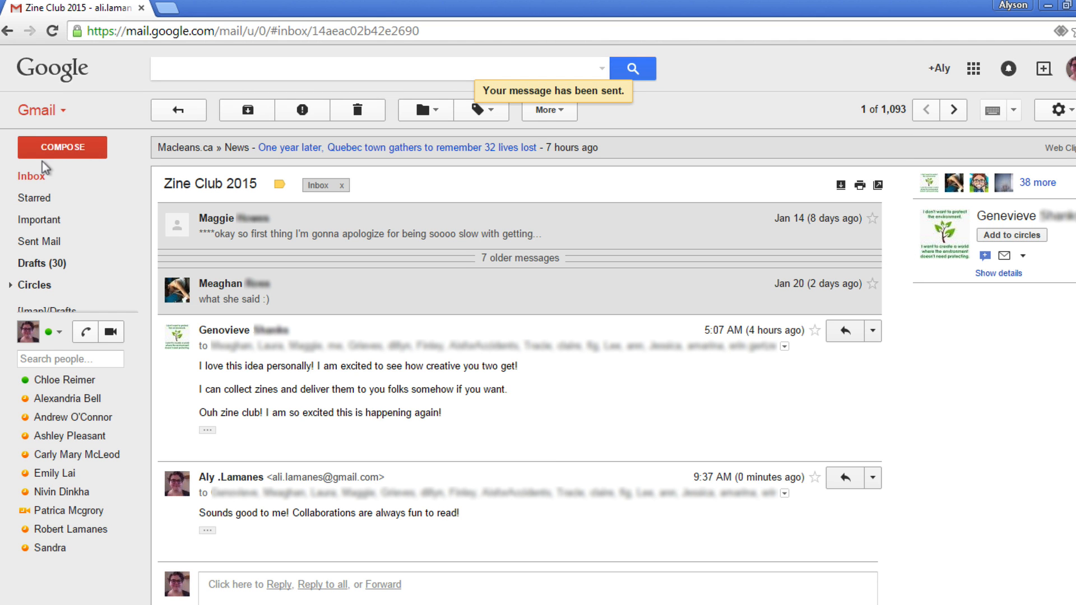